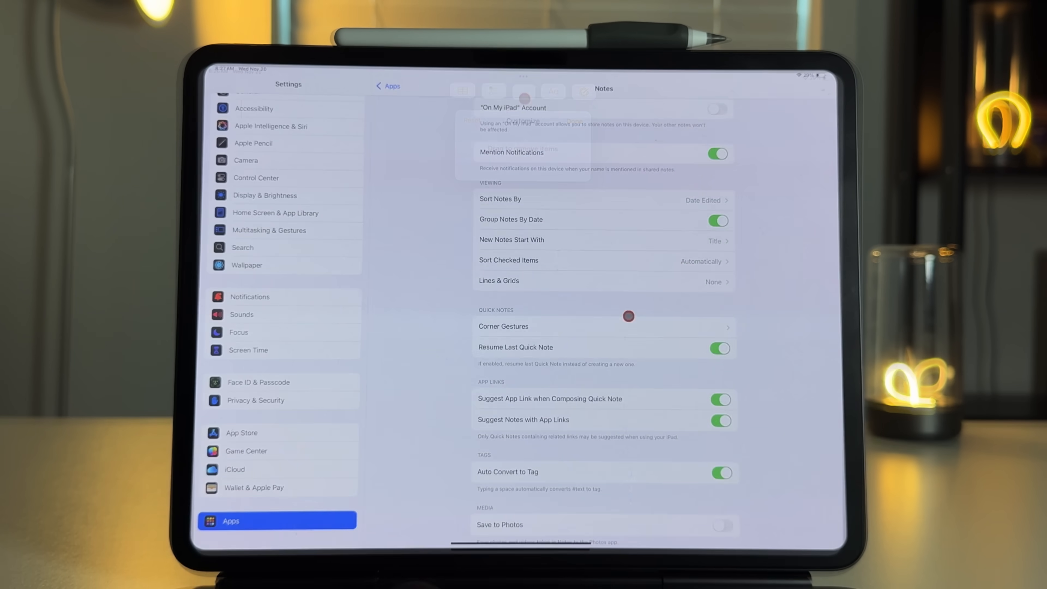
Generate a 'Globe on a pedestal' image over the rough sketch with Image Wand and accept it
left_click(504, 326)
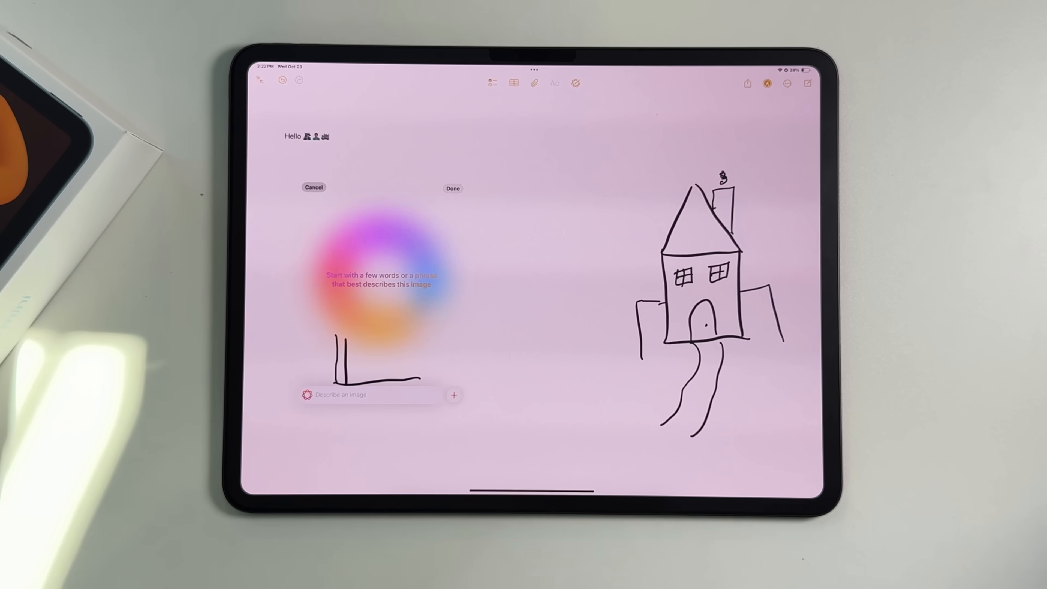
type("Globe on a pedestal")
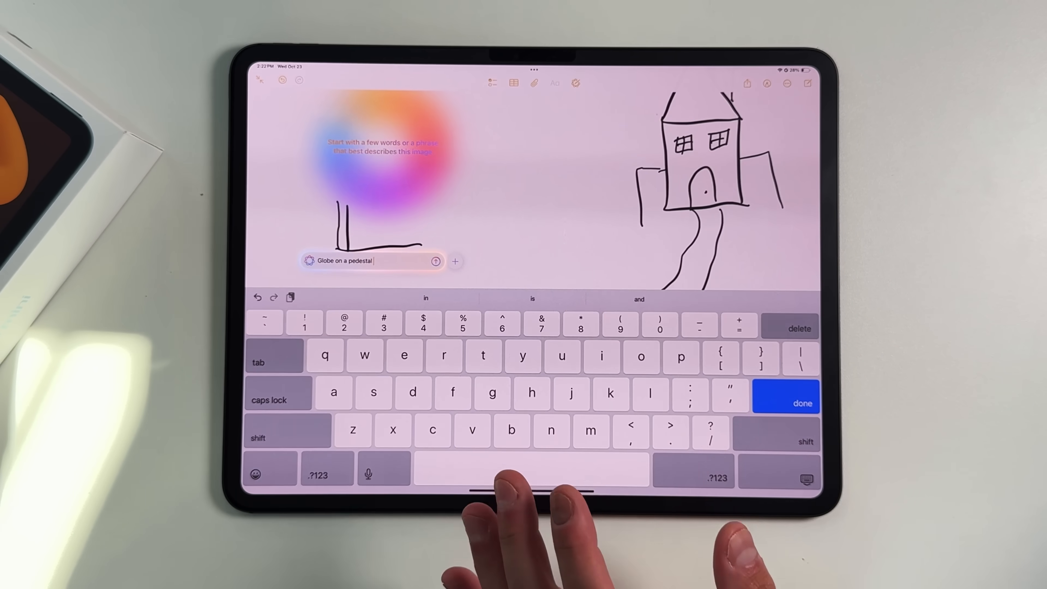
key("return")
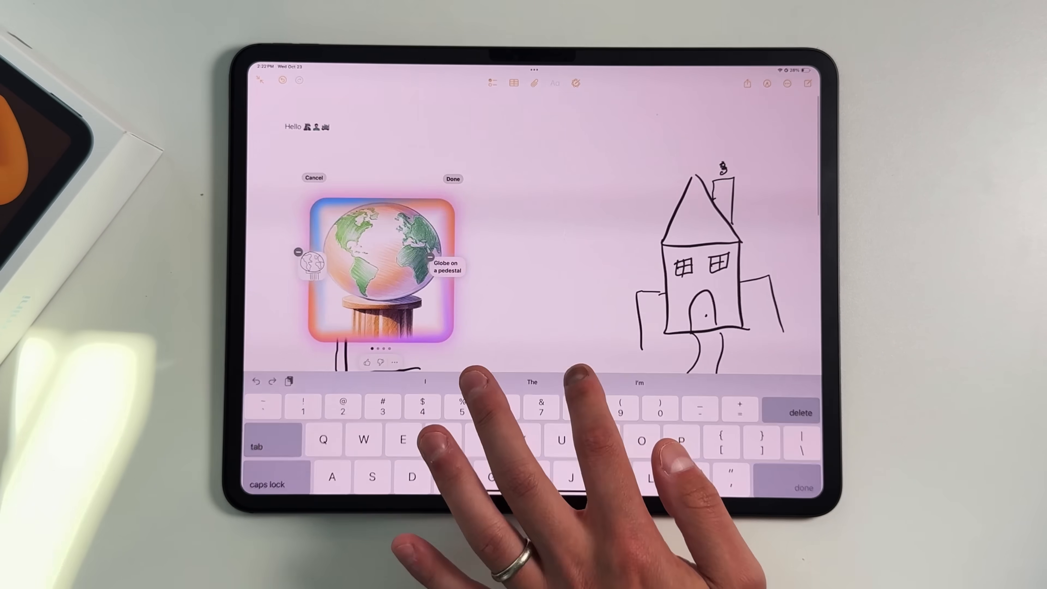
left_click(452, 179)
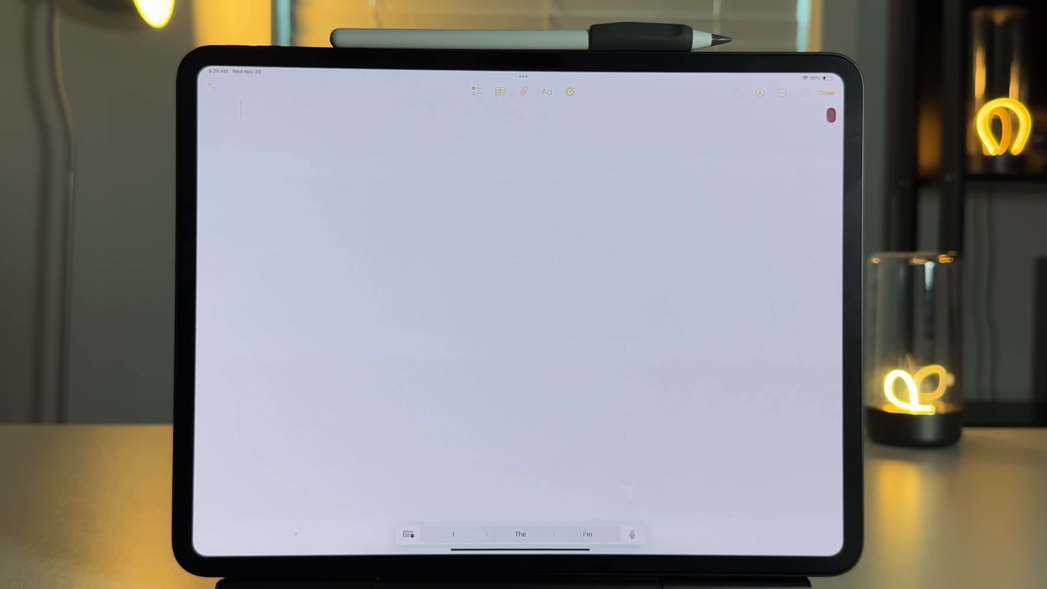
View the new note's More menu and its Lines & Grids choices
left_click(805, 92)
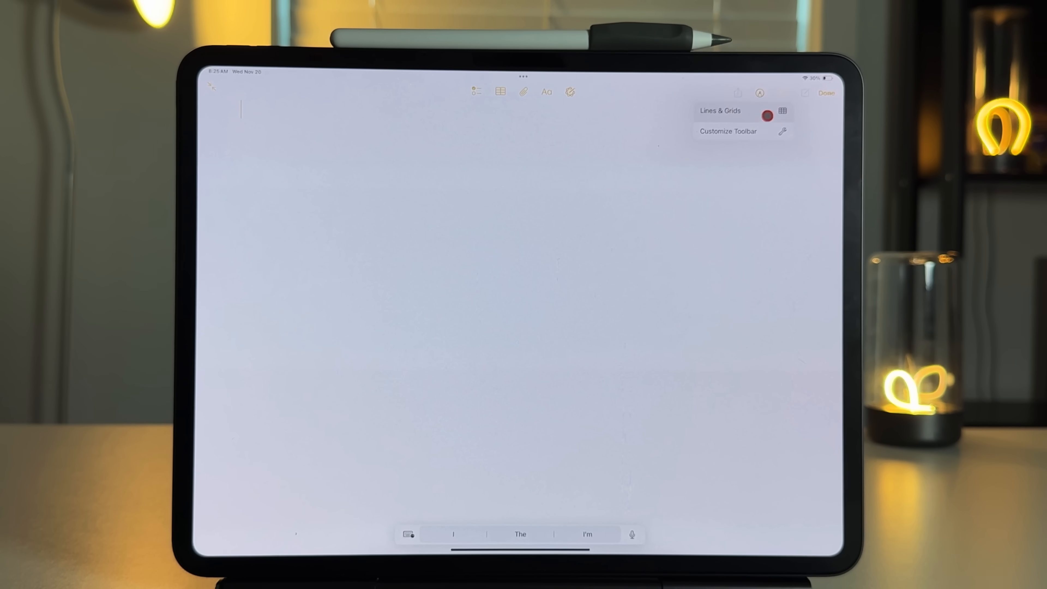
left_click(728, 130)
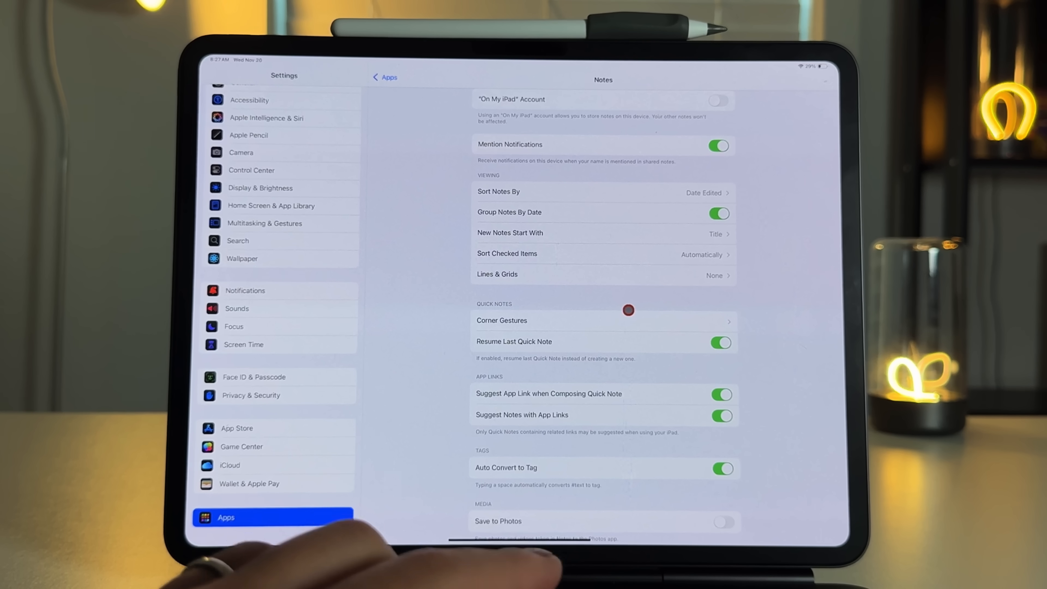
Turn on Allow Finger to Swipe From Corner under Notes Corner Gestures
left_click(501, 320)
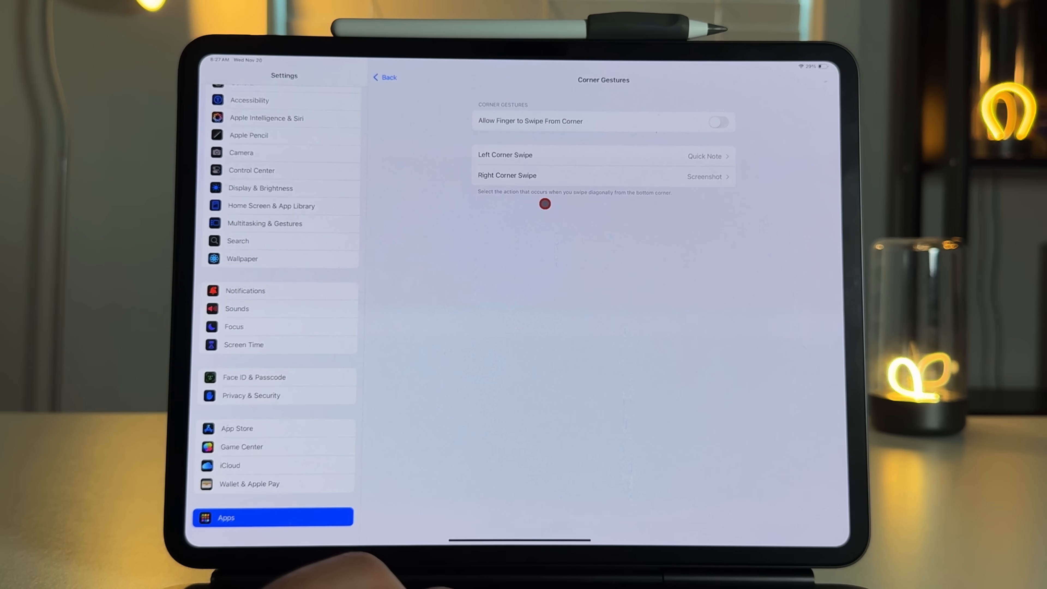
left_click(720, 121)
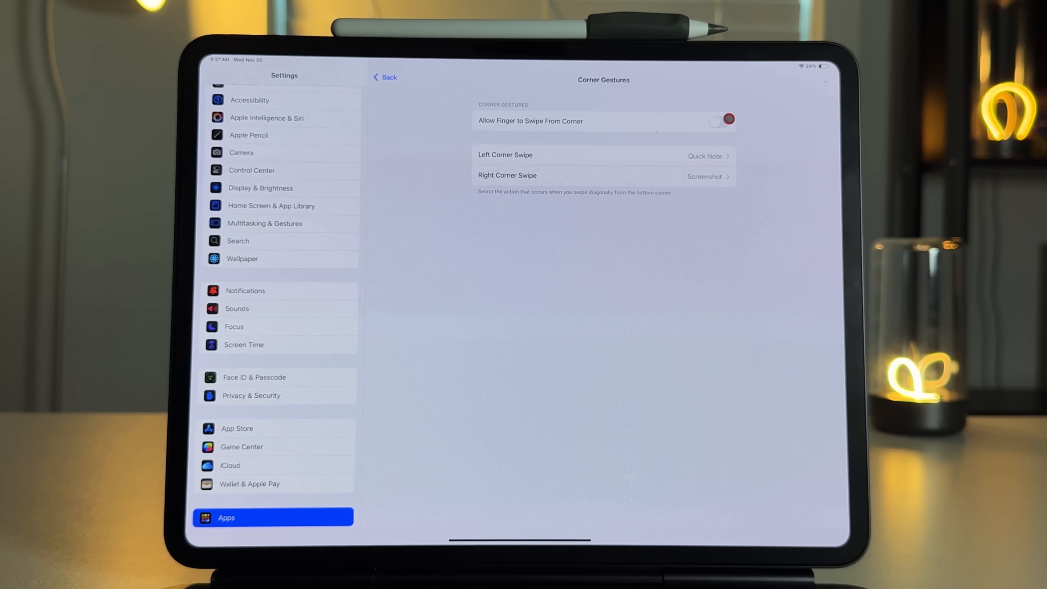
left_click(719, 121)
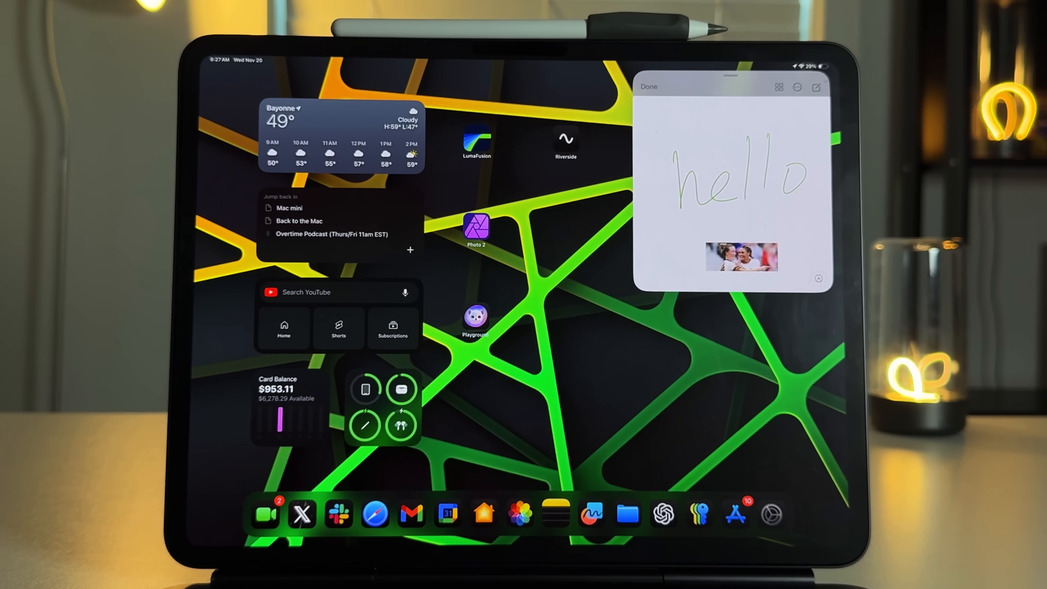
Scroll through the Quick Note with the handwritten 'hello' and photo
scroll("down", 3)
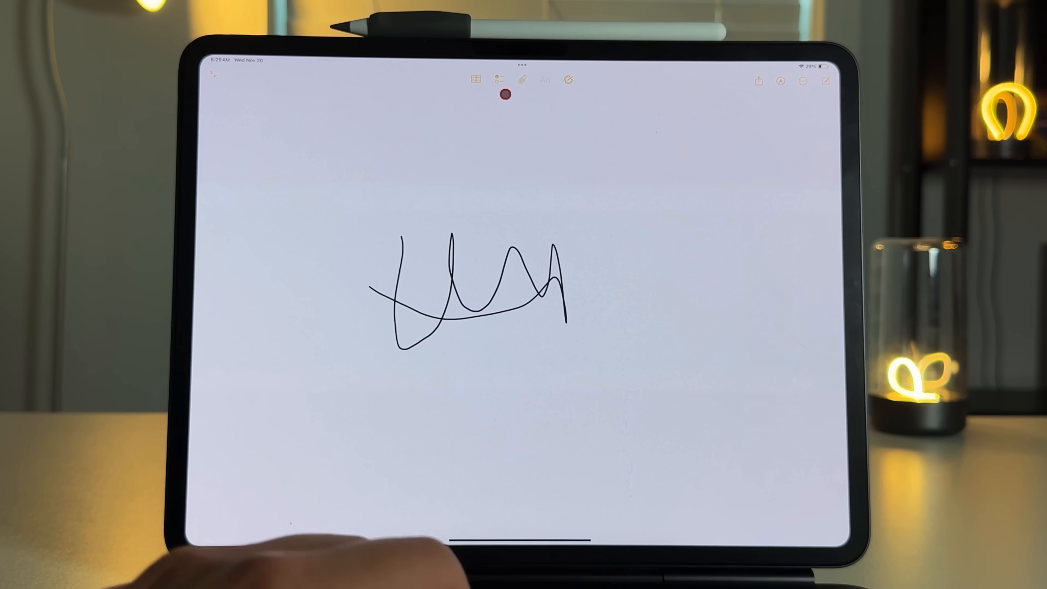
Start an audio recording in the note from the attachment menu's Record Audio option
left_click(523, 81)
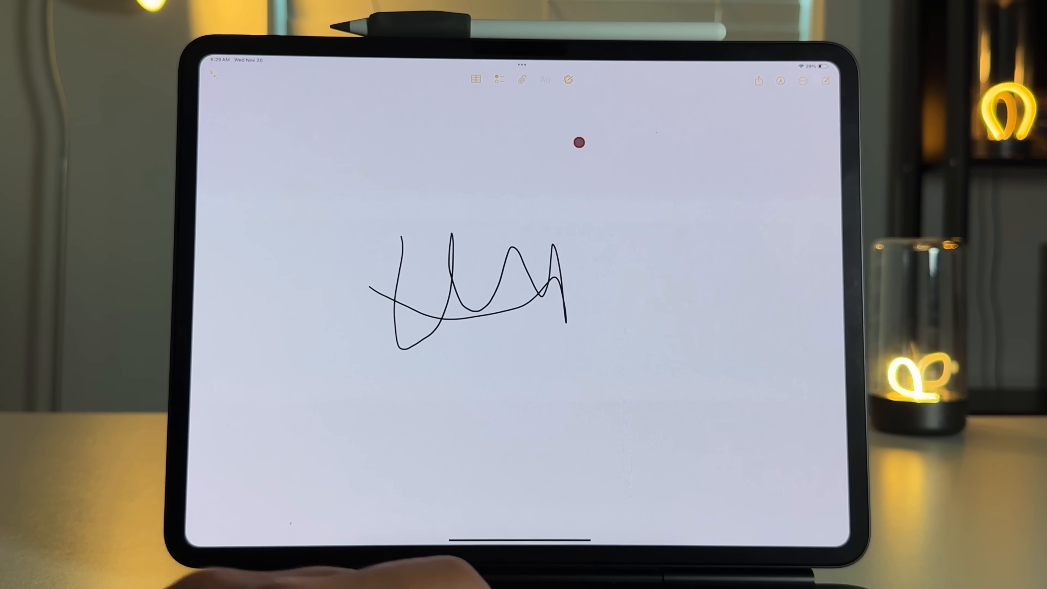
left_click(523, 81)
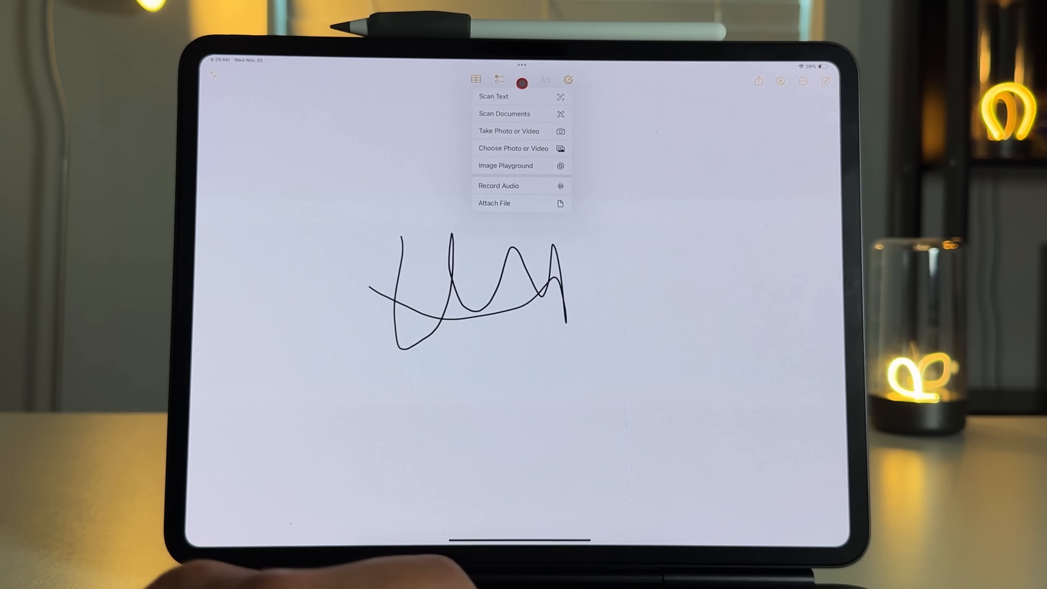
left_click(498, 186)
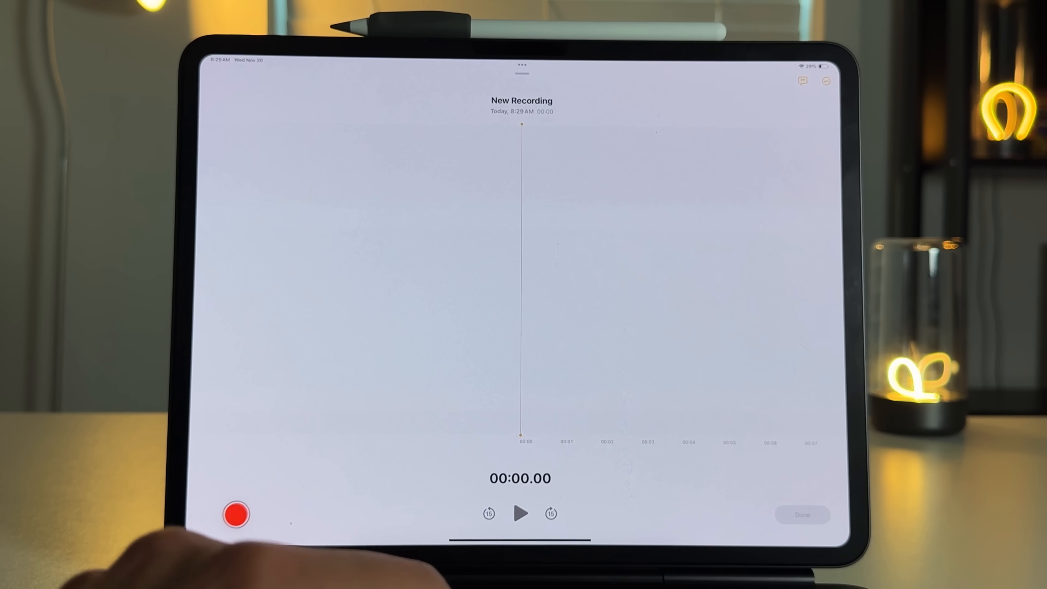
left_click(235, 514)
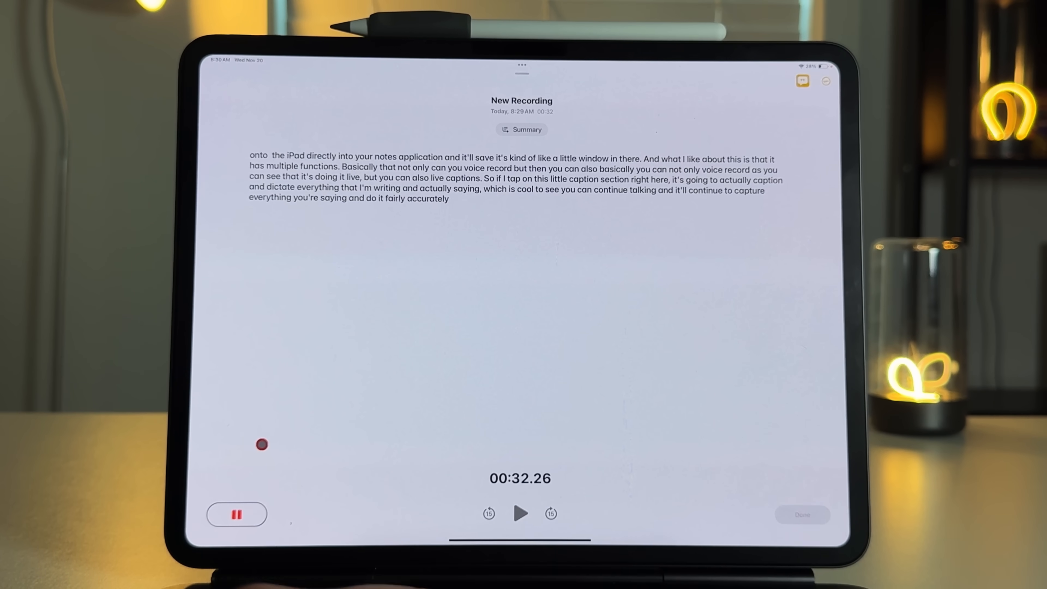
Pause the recording, view its transcript summary, and save it to the note
left_click(236, 514)
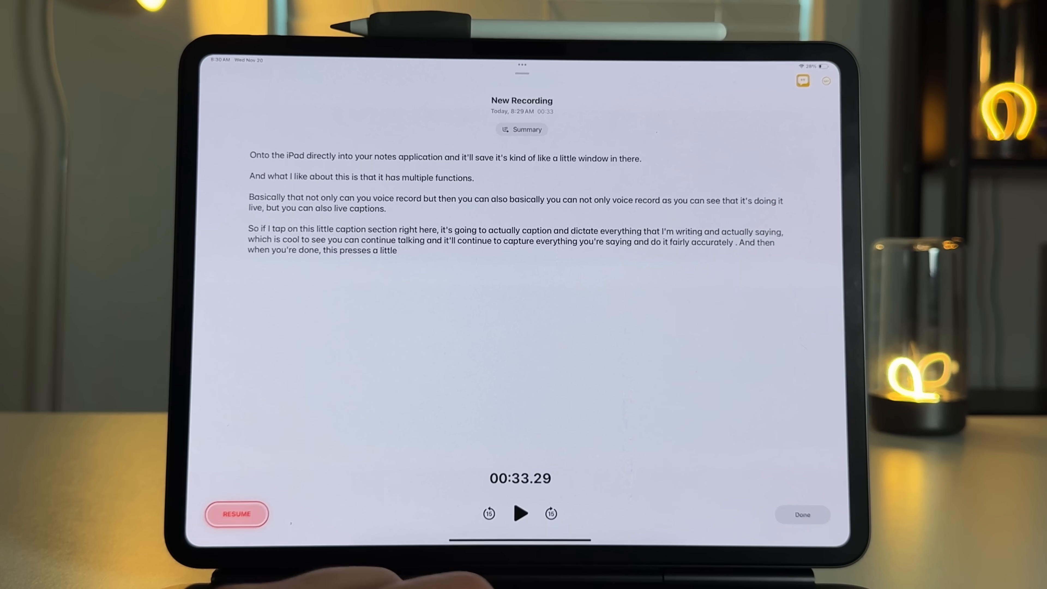
left_click(266, 208)
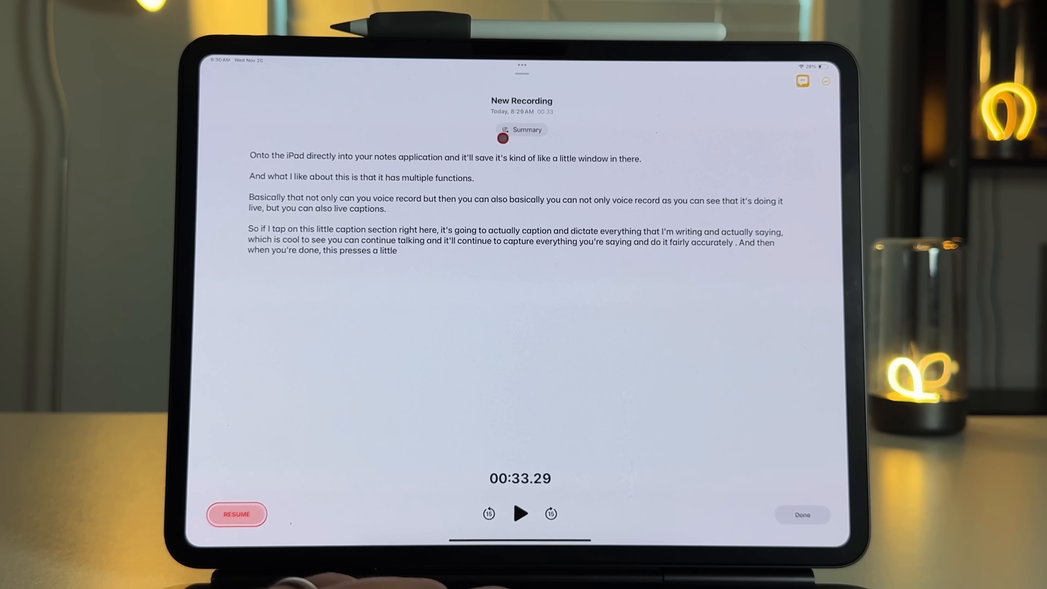
left_click(521, 130)
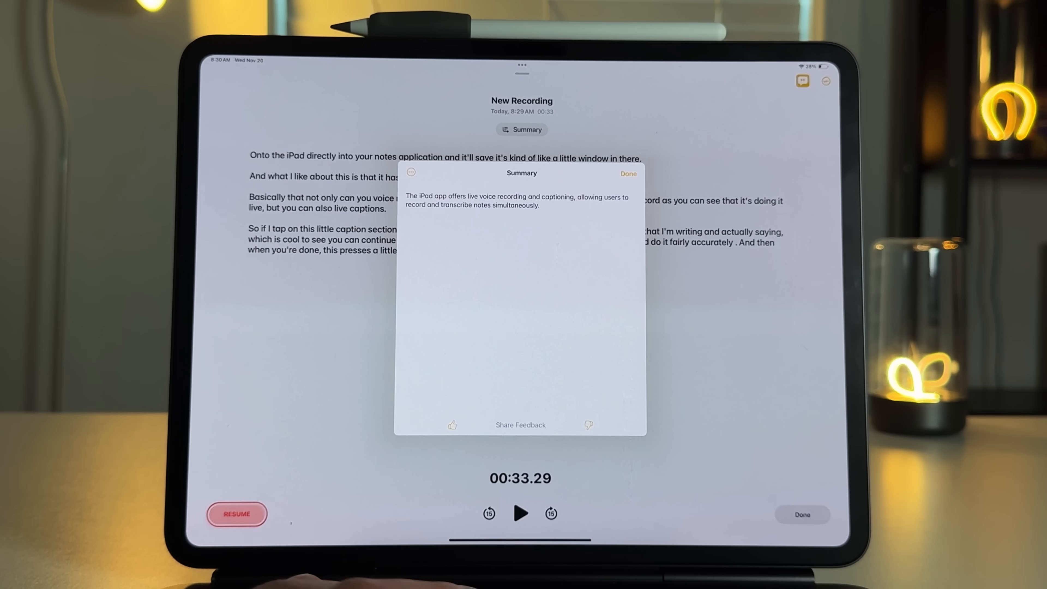
mouse_move(521, 541)
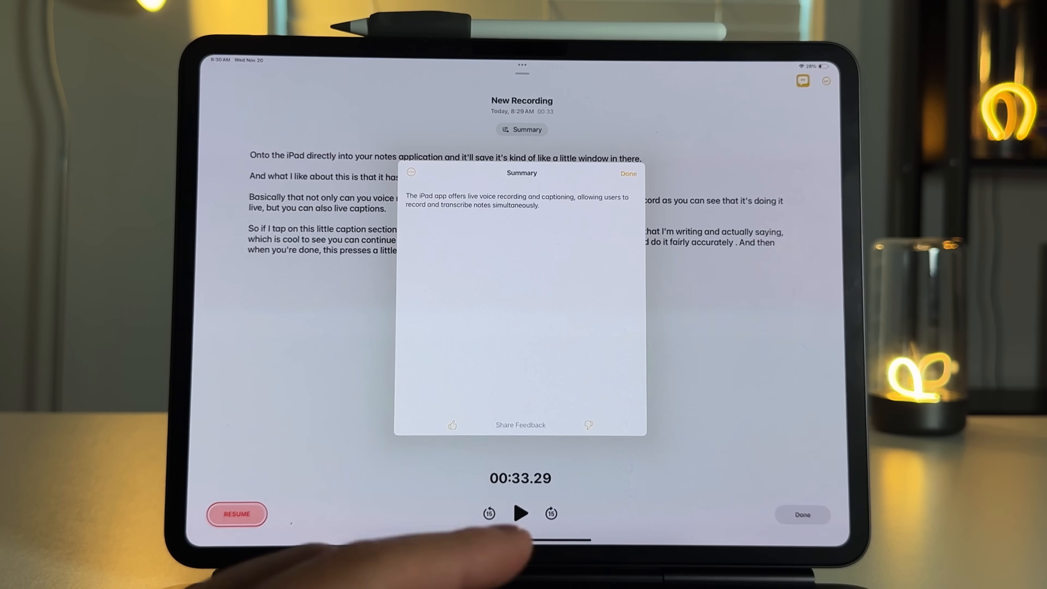
left_click(628, 173)
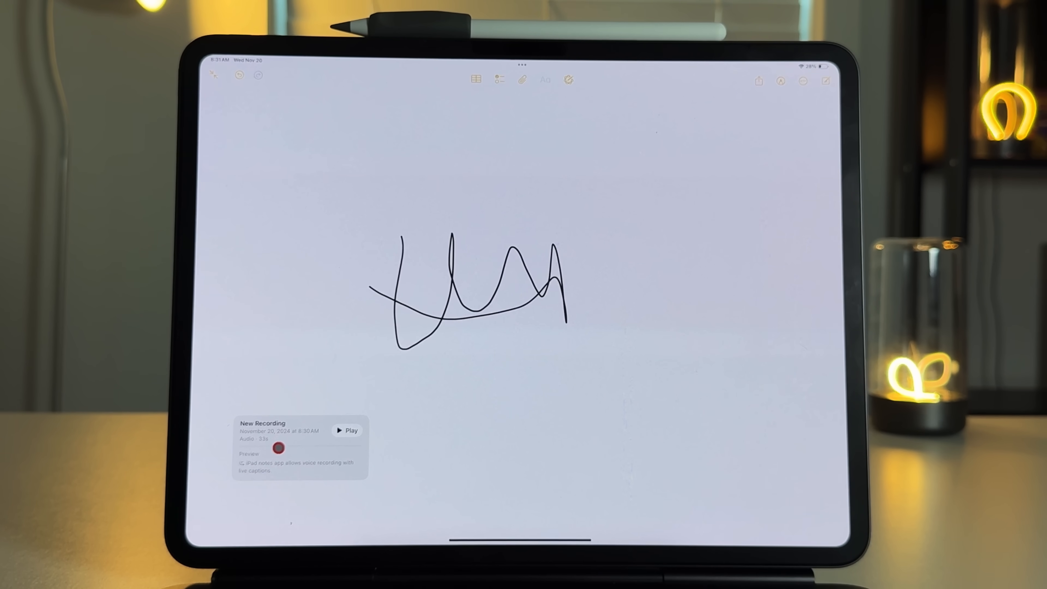
Reopen the New Recording attachment to review its full transcript, then return to the note
left_click(280, 431)
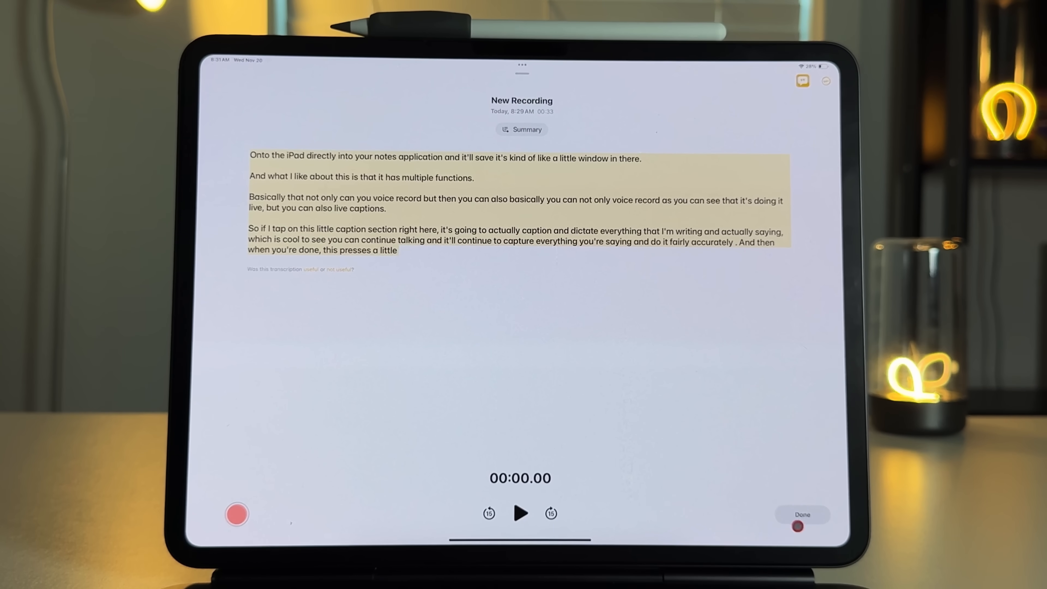
left_click(802, 514)
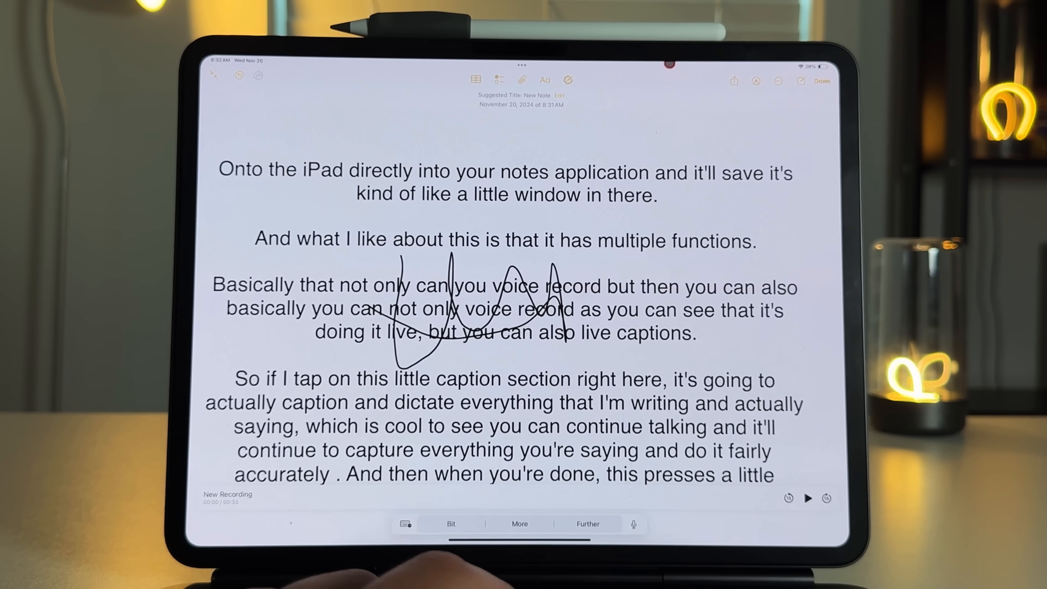
Convert the scribble note into a PDF ready for markup via Share
left_click(733, 81)
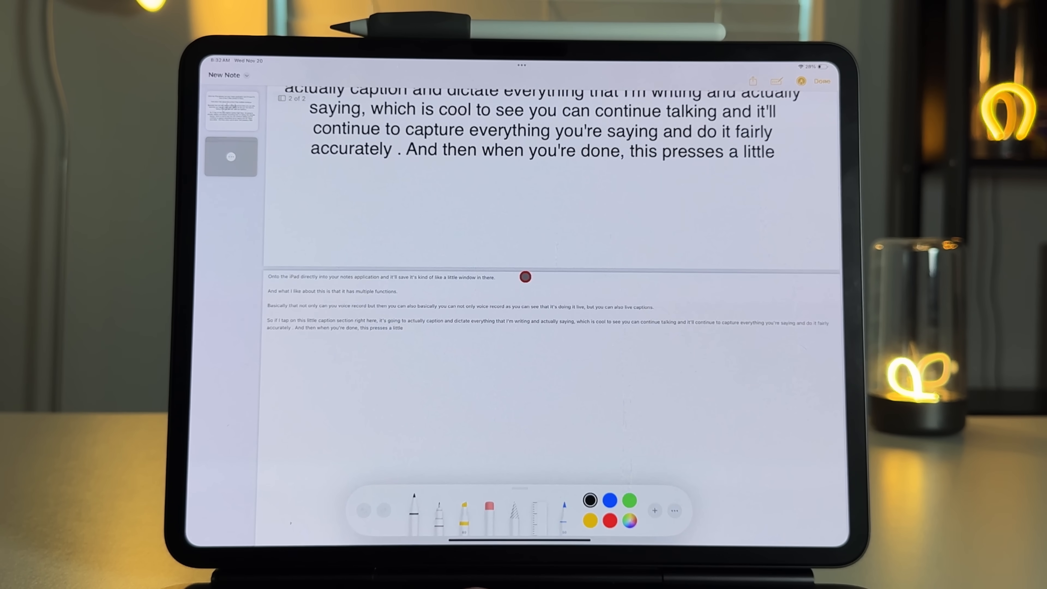
Scroll back up to page 1 of the PDF
scroll("up", 3)
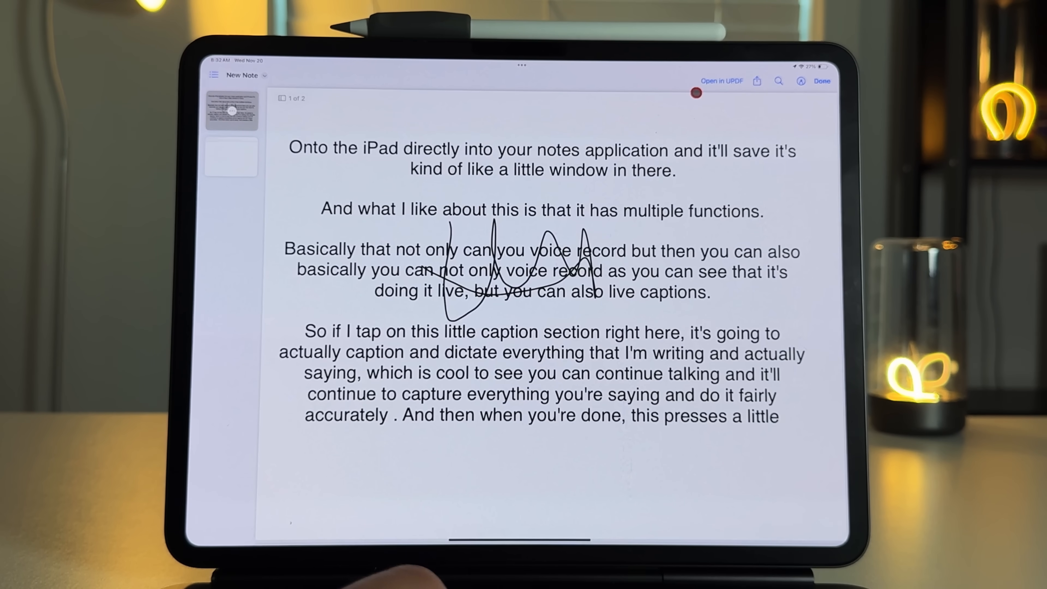
Save the annotated PDF into a new note through the Share sheet
left_click(757, 81)
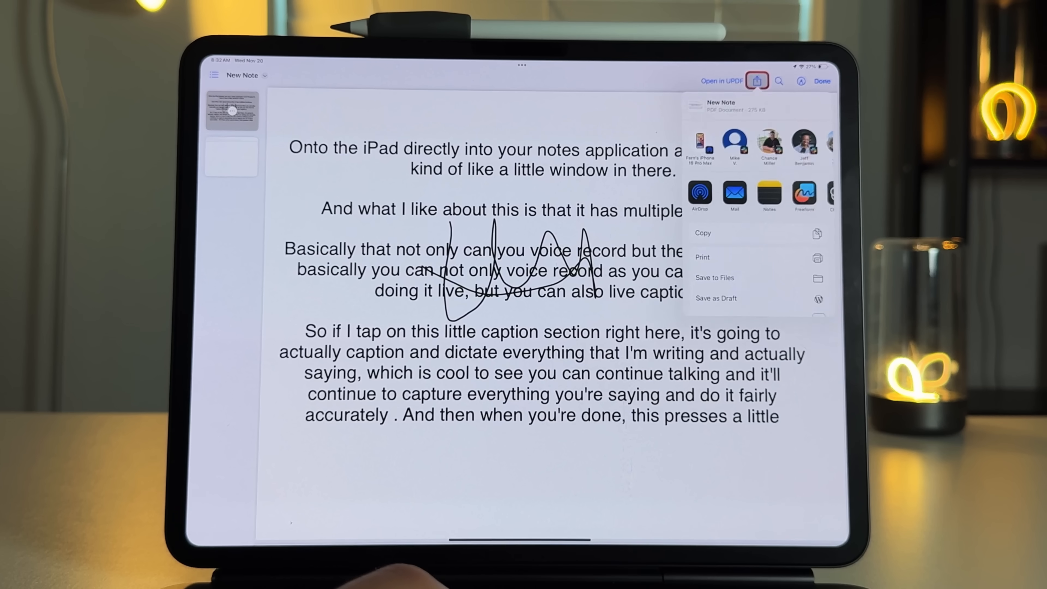
left_click(768, 193)
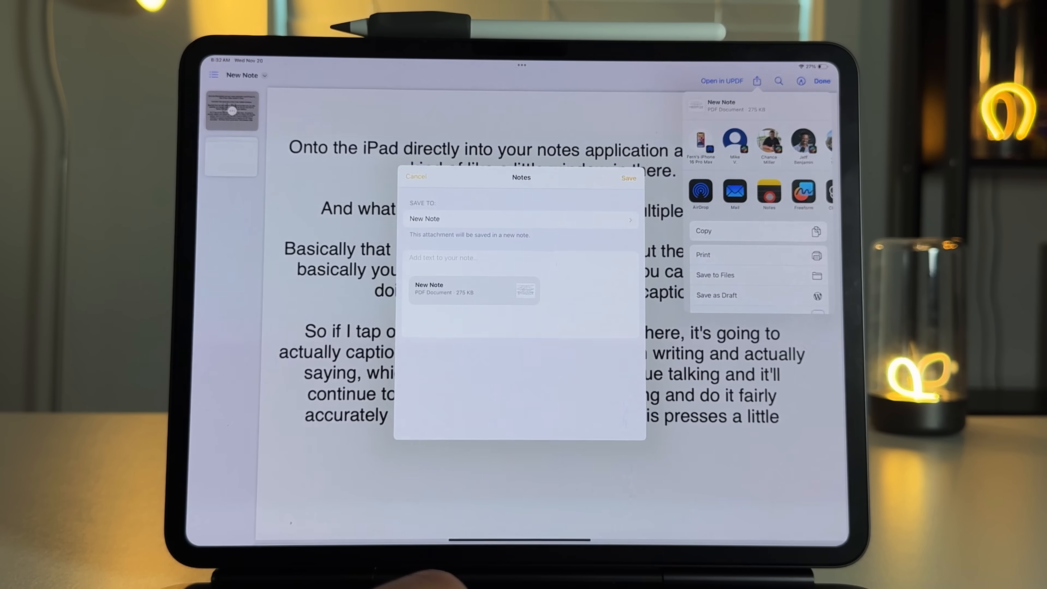
left_click(416, 176)
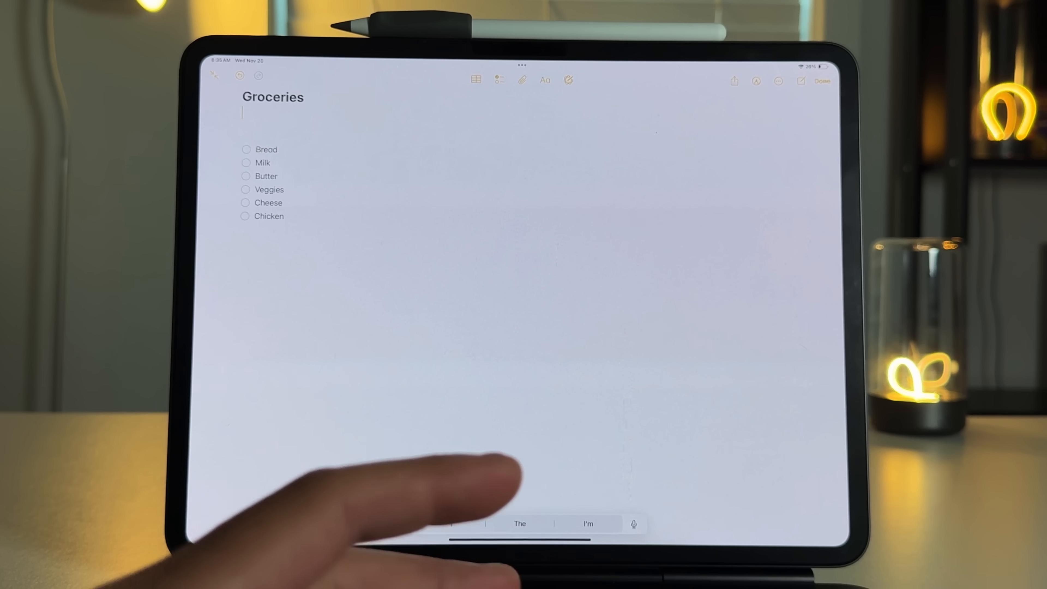
Switch the Groceries note's sharing from Send Copy to Collaborate so only invited people can edit
left_click(288, 232)
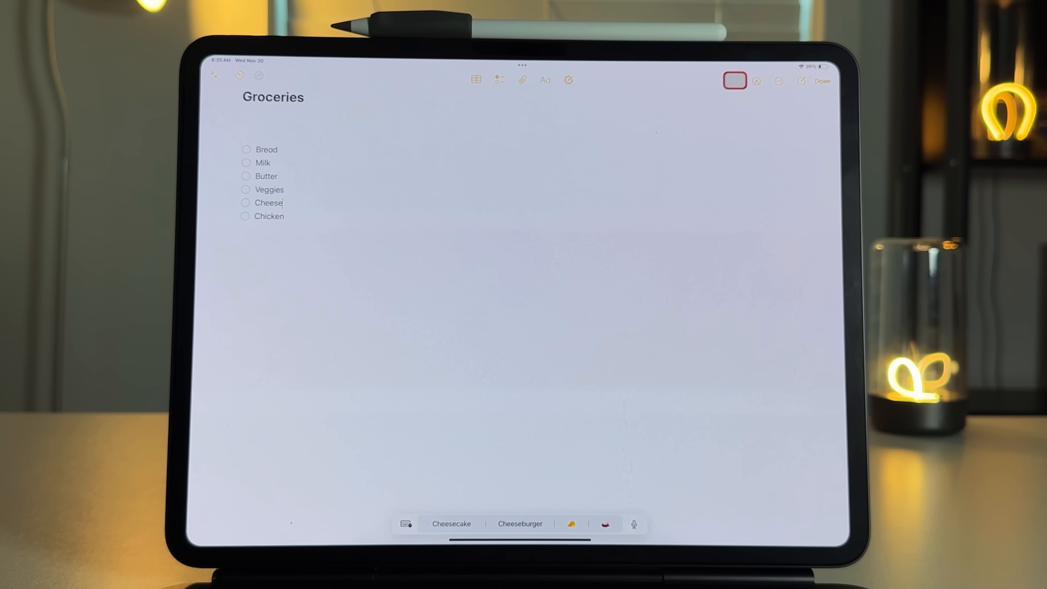
left_click(734, 81)
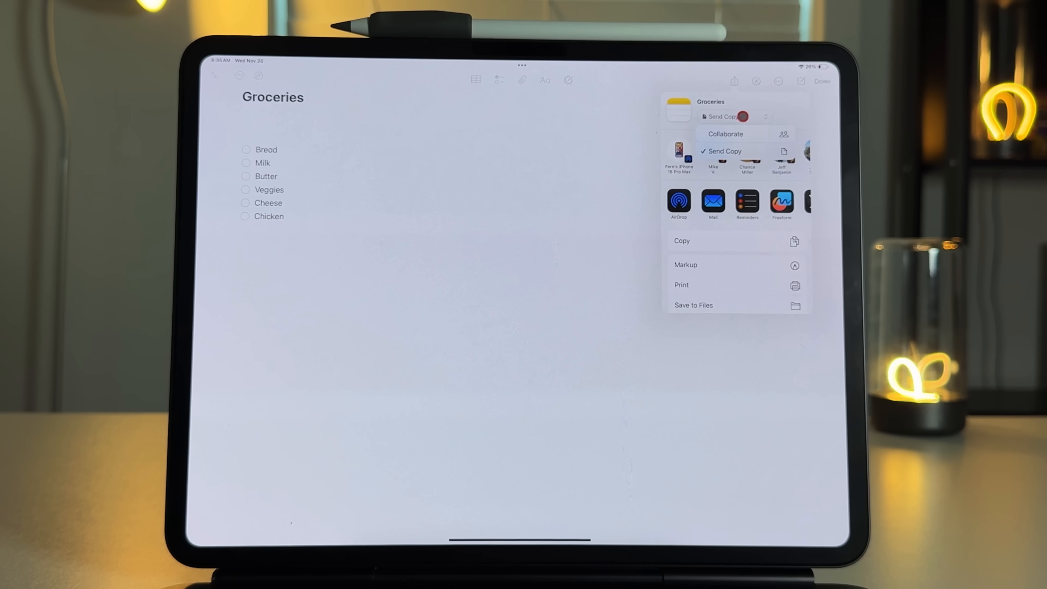
left_click(726, 134)
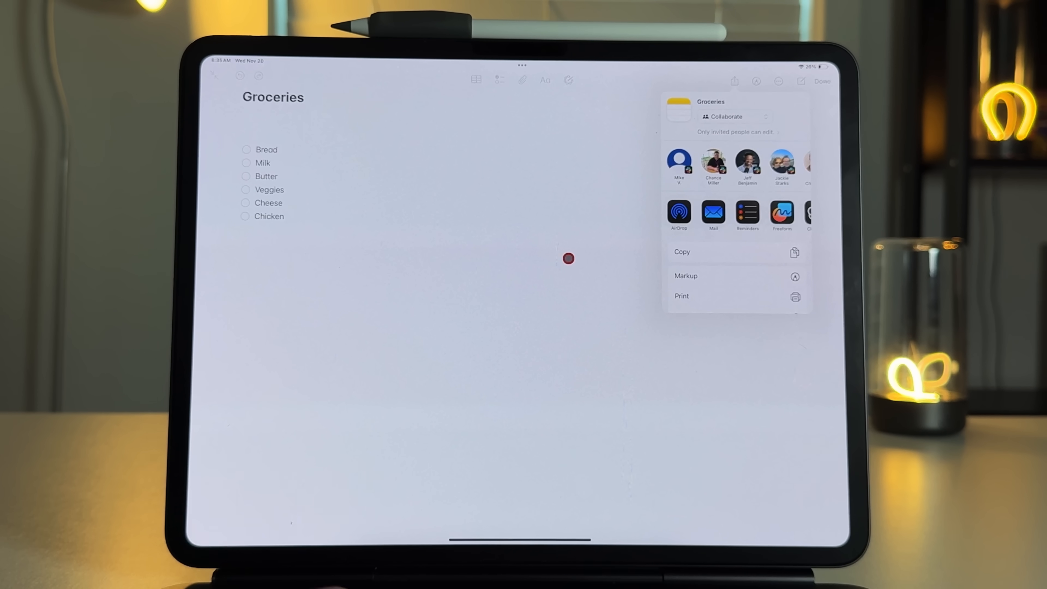
mouse_move(477, 278)
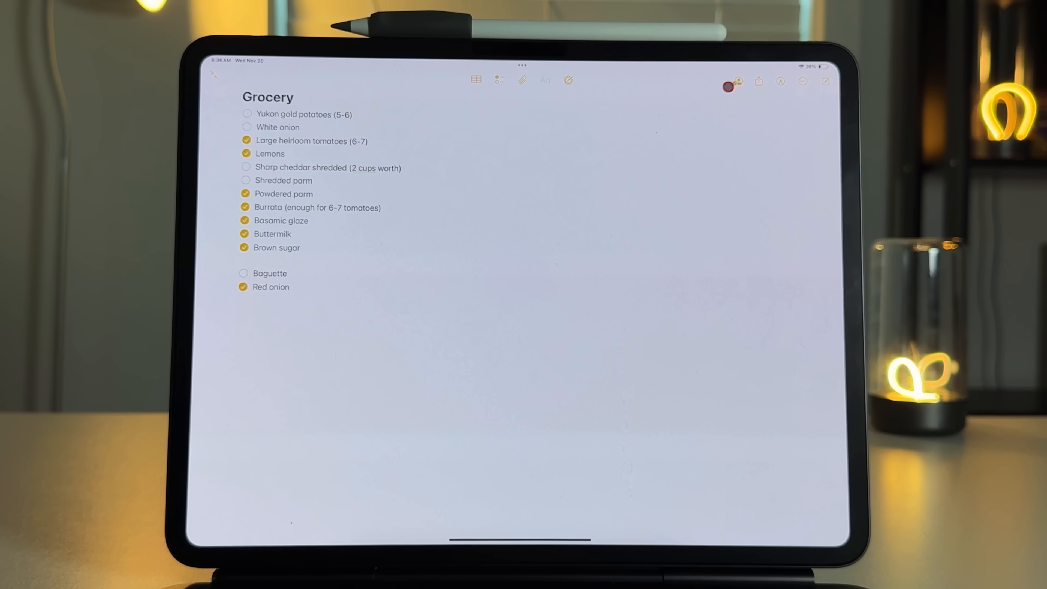
Show the shared Grocery note's full edit history from the collaboration menu
left_click(729, 82)
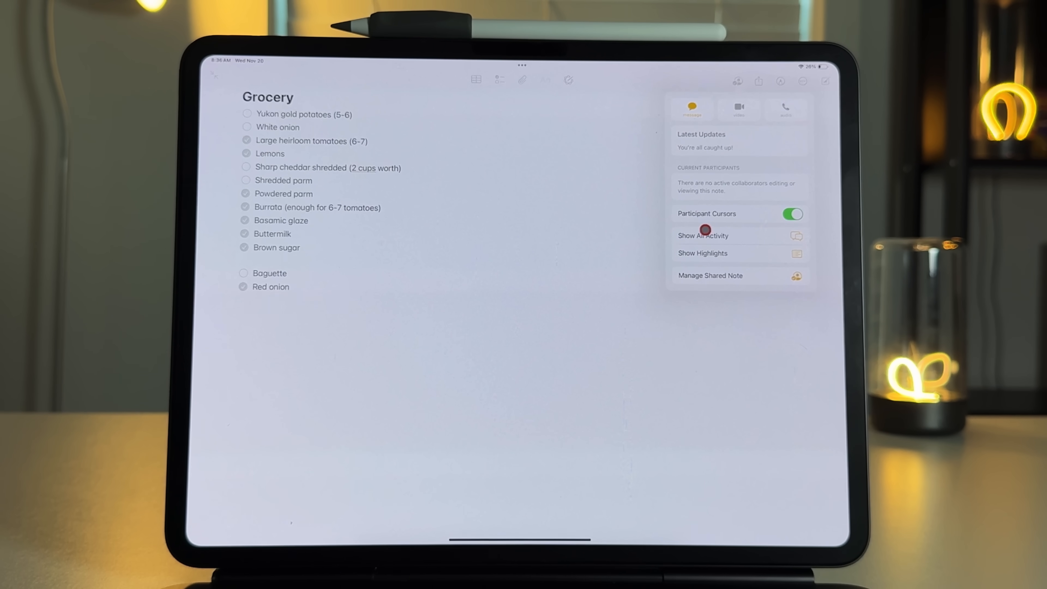
left_click(703, 235)
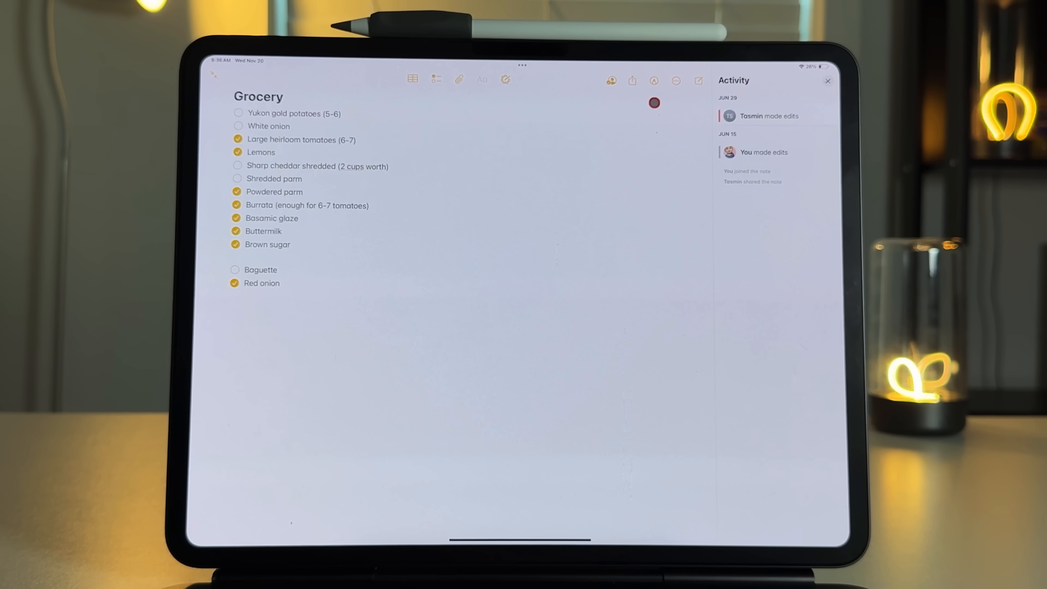
left_click(610, 81)
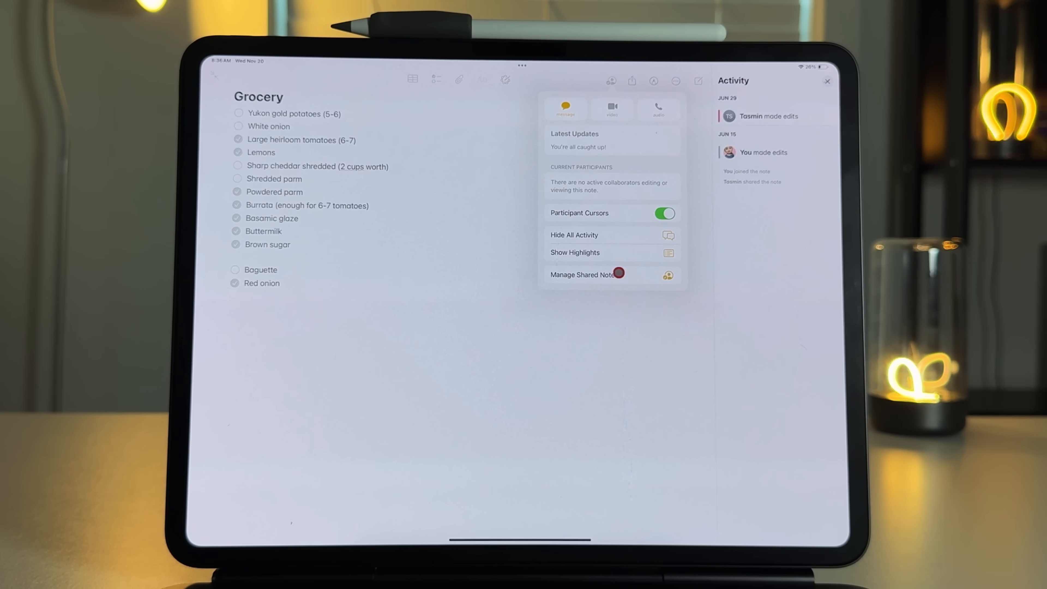
Review participants in Manage Shared Note, dismiss it, and move on to the Cascading lists note
left_click(584, 274)
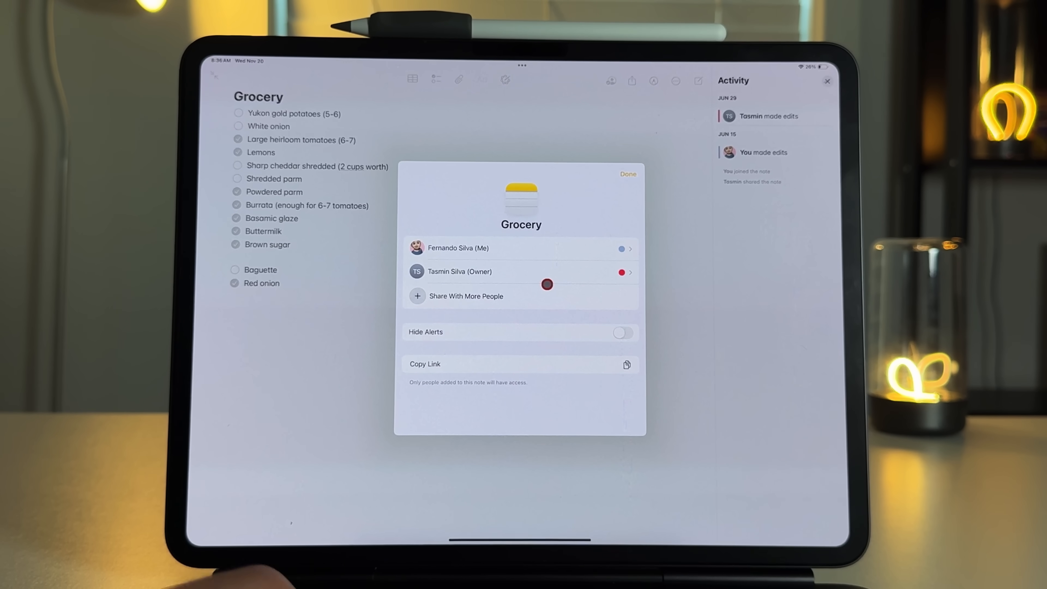
left_click(627, 174)
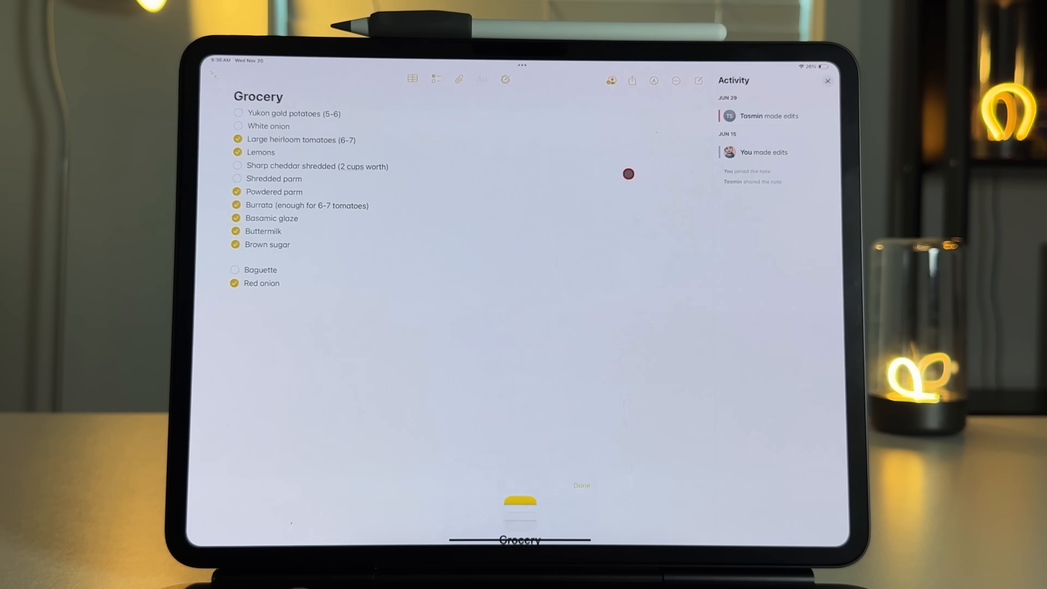
left_click(827, 81)
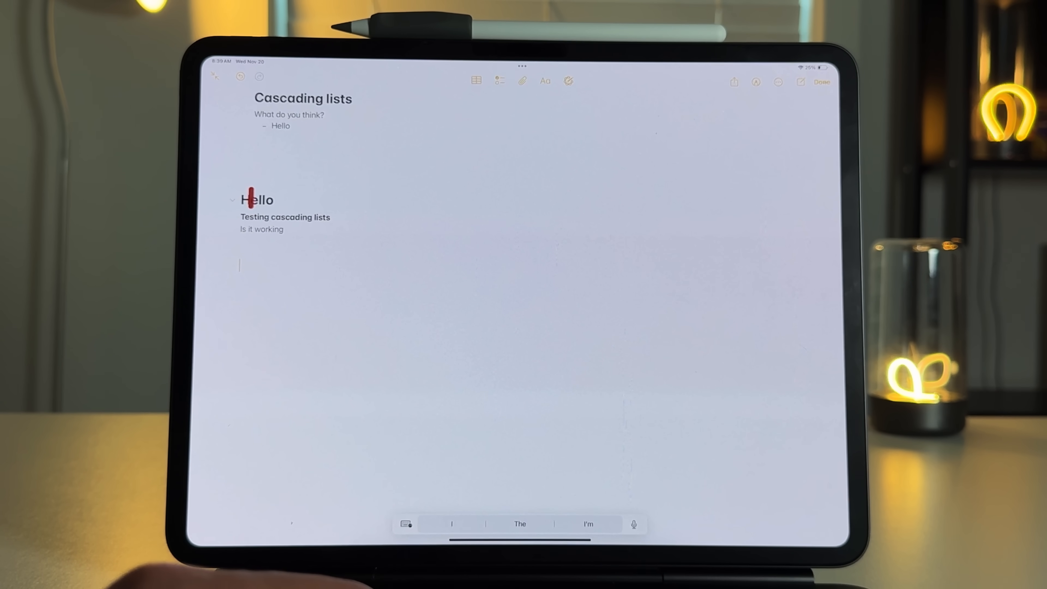
Collapse the Hello heading's section and expand it again
left_click(257, 229)
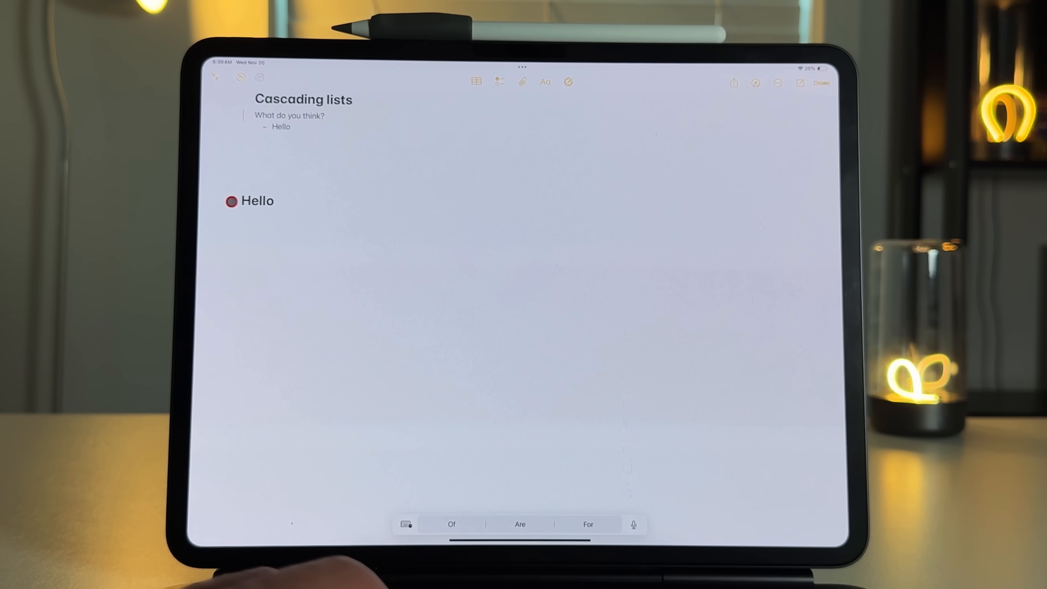
left_click(231, 201)
type("#")
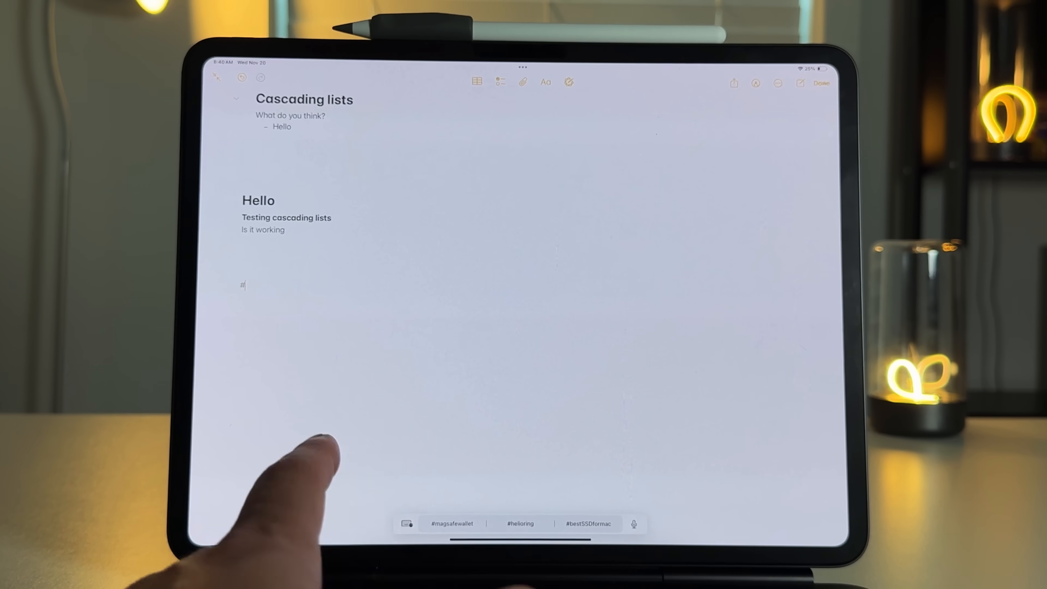
Complete the tag as #test at the end of the note
type("test")
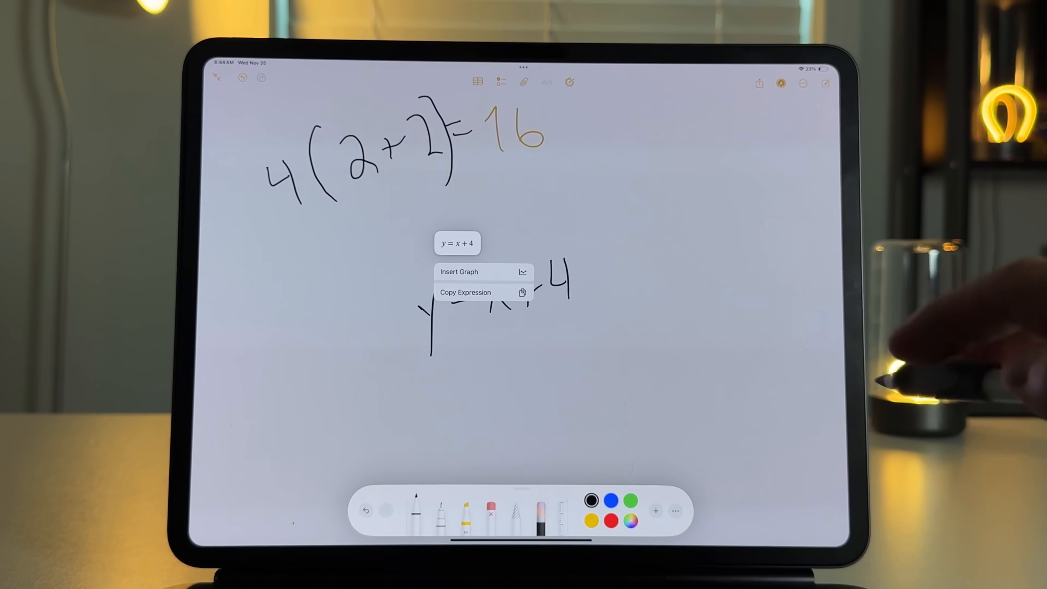
Graph y = x + 4, then add handwritten y = x² to the same graph
left_click(458, 272)
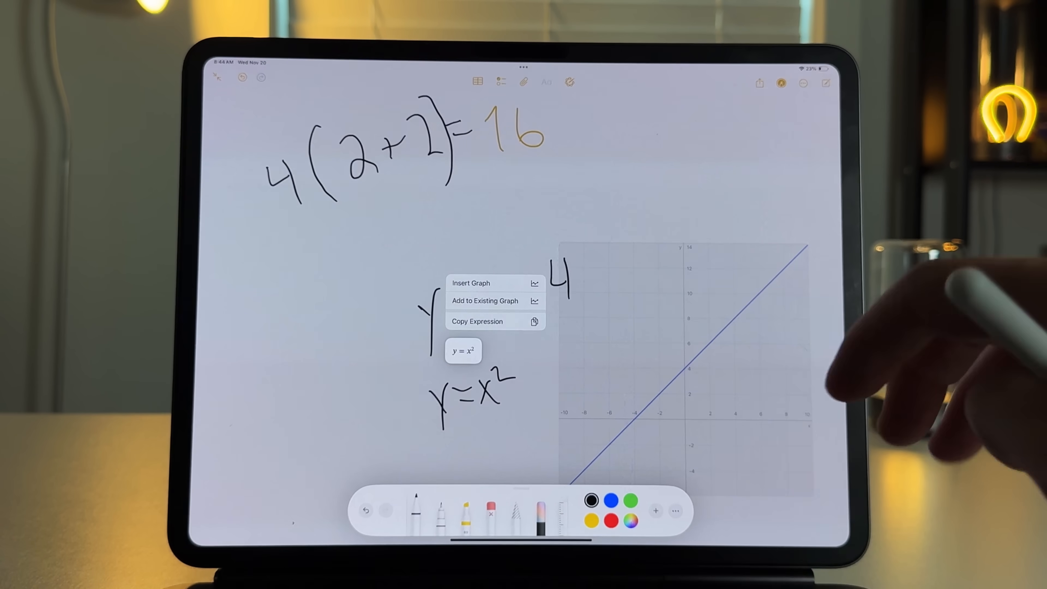
left_click(484, 300)
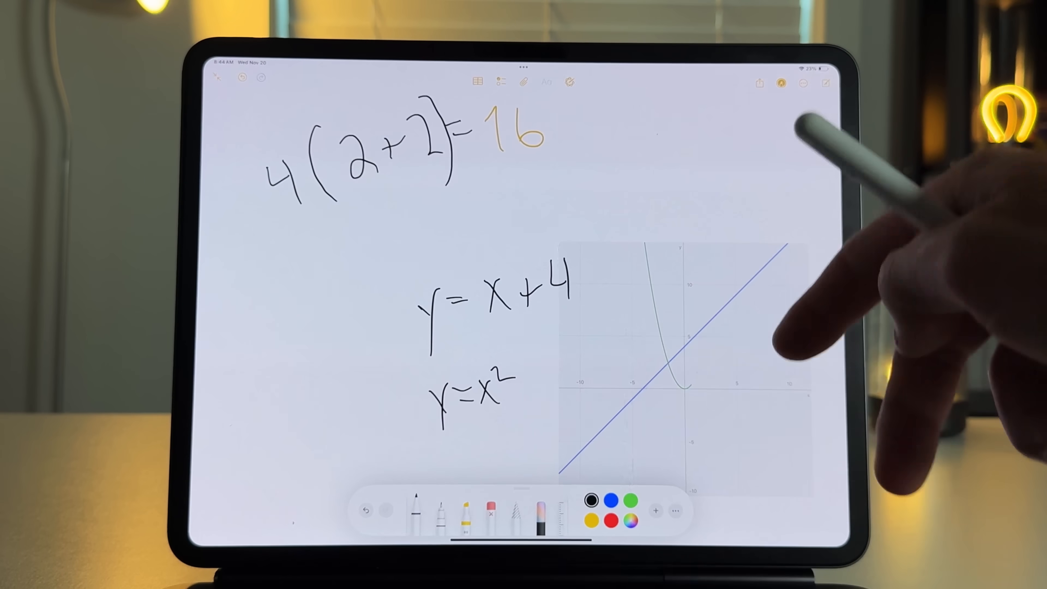